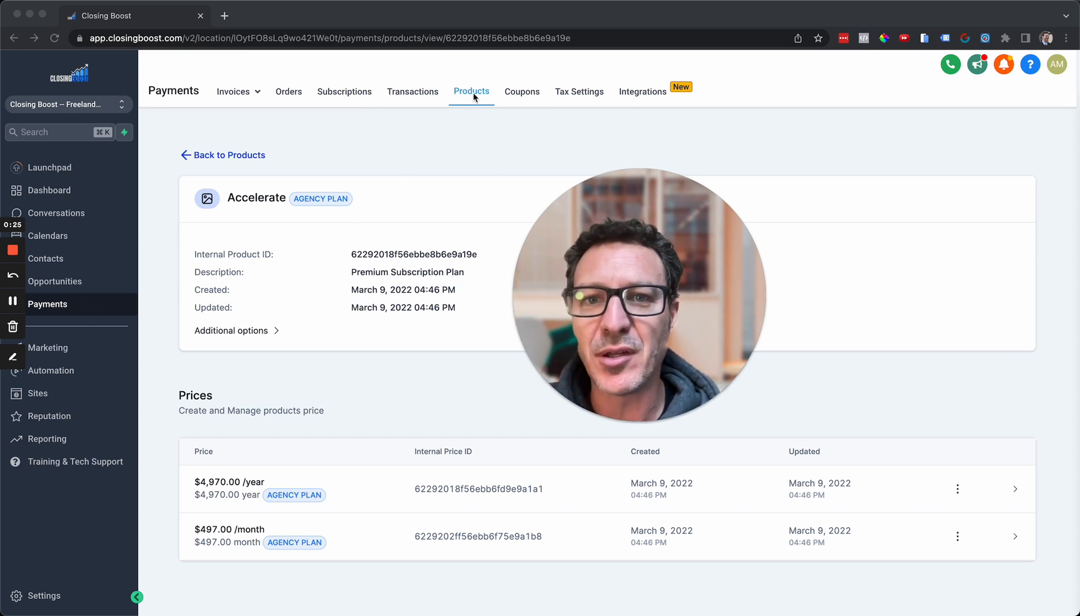
{"action": "mouse_move", "coordinate": [493, 218]}
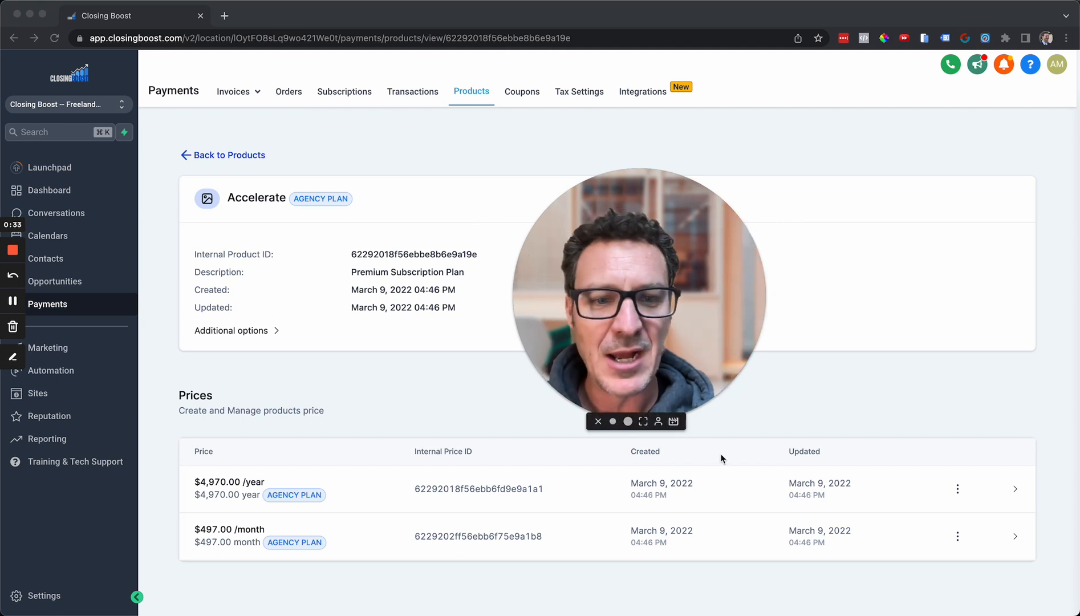
{"action": "mouse_move", "coordinate": [860, 434]}
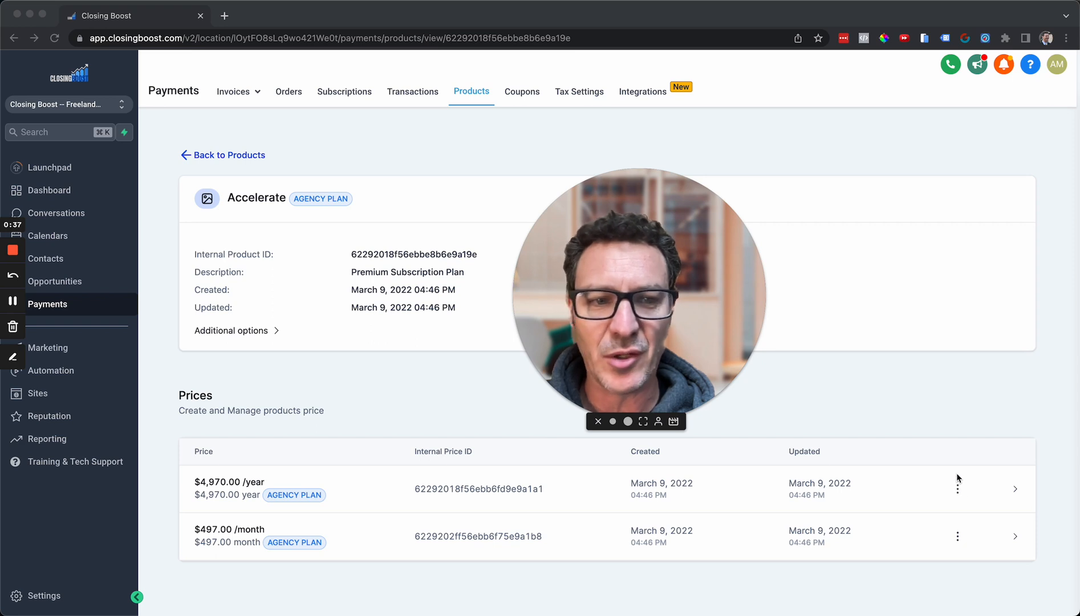
{"action": "mouse_move", "coordinate": [951, 446]}
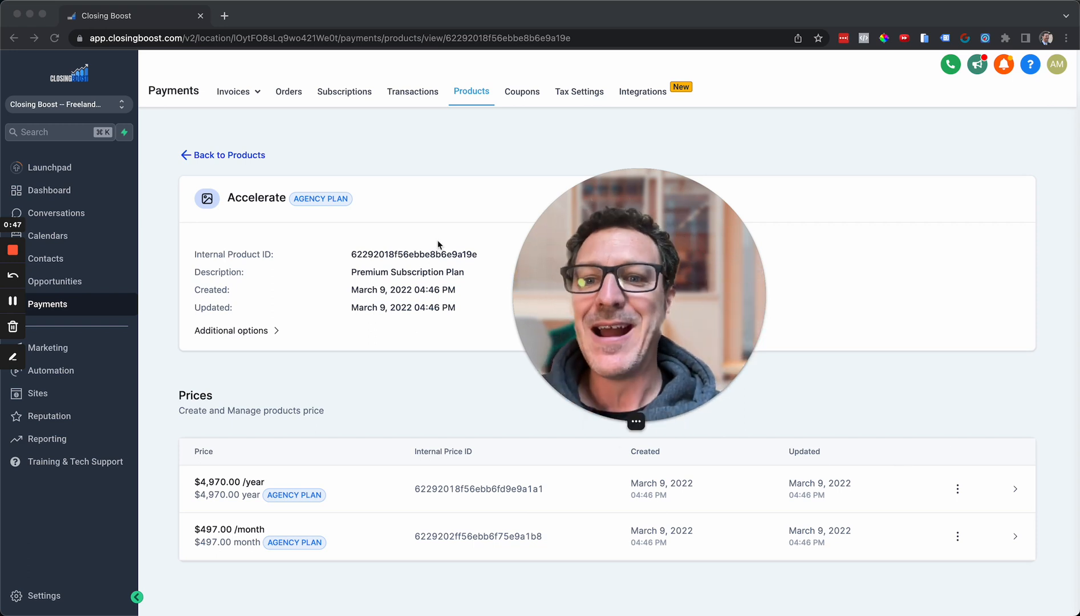
{"action": "mouse_move", "coordinate": [256, 203]}
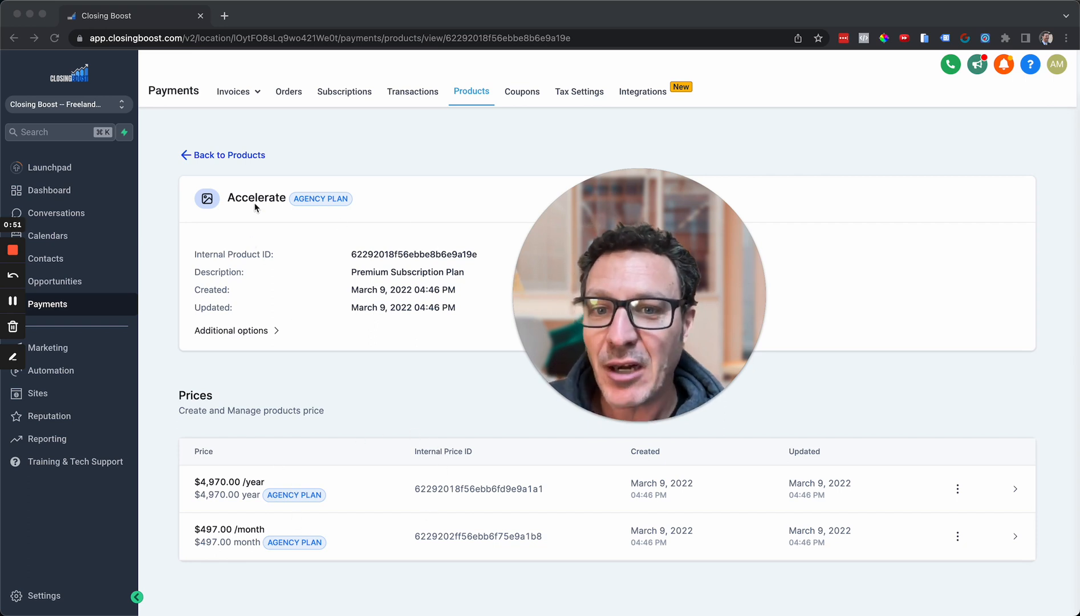
{"action": "mouse_move", "coordinate": [256, 504]}
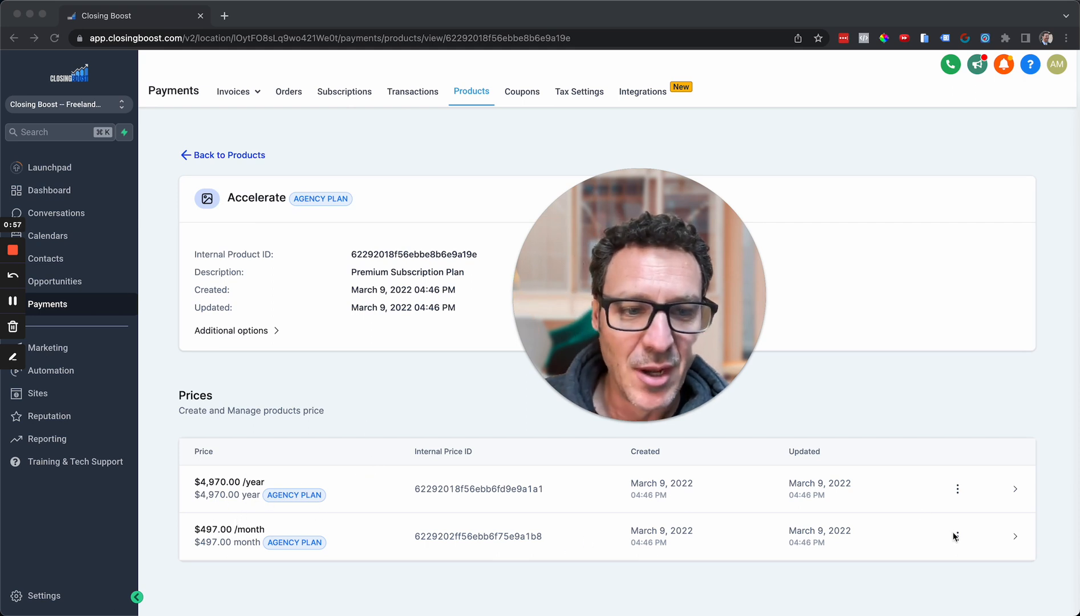
Open the edit form for the $497.00 monthly price from its row menu
{"action": "left_click", "coordinate": [957, 537]}
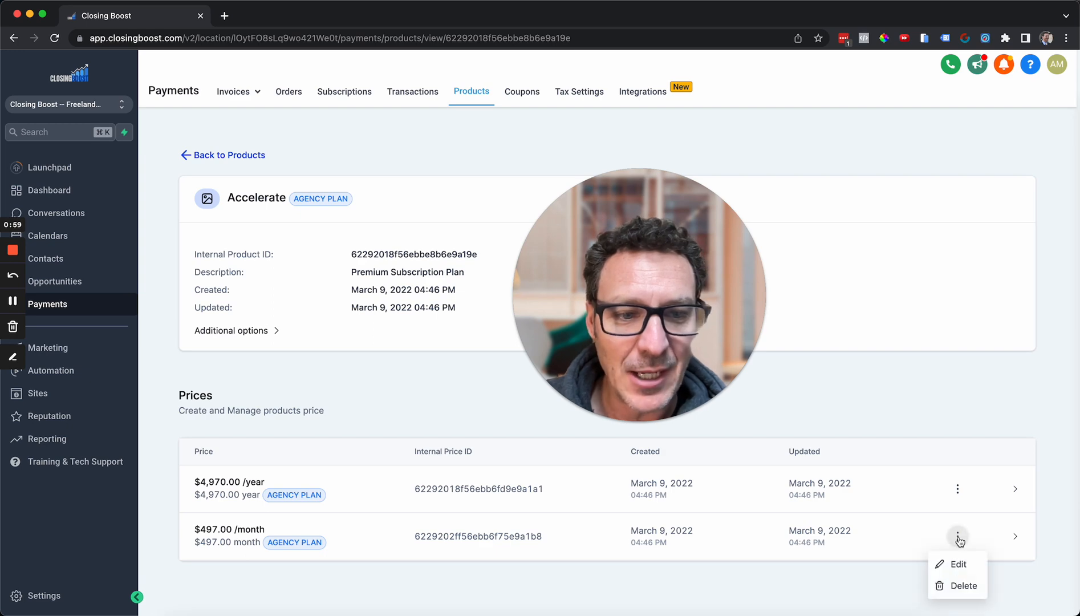
{"action": "left_click", "coordinate": [958, 564]}
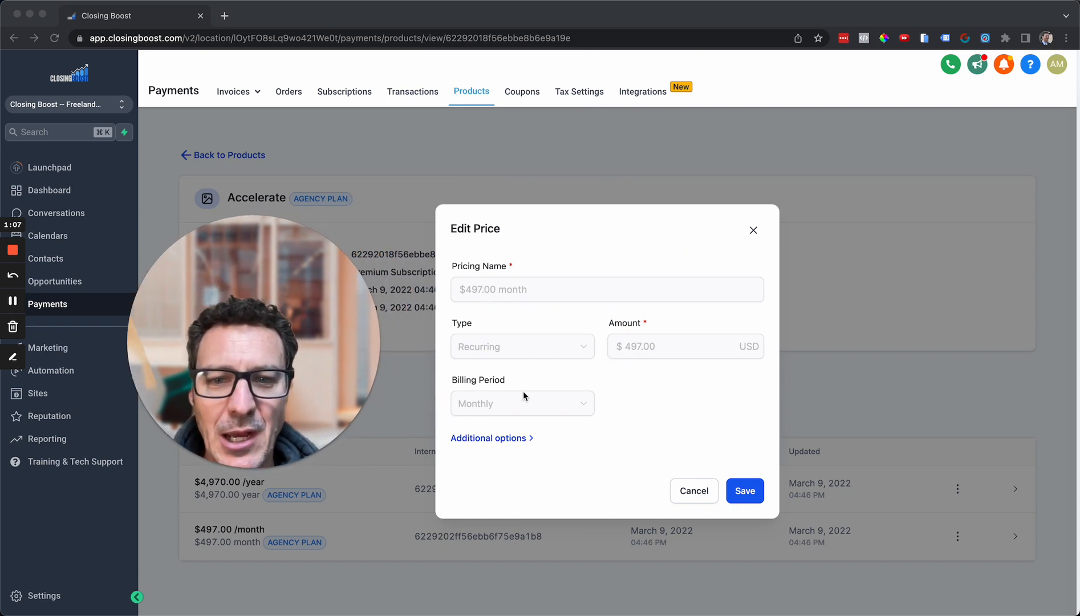
Expand Additional options to show description, trial period and setup fee fields
{"action": "left_click", "coordinate": [488, 438]}
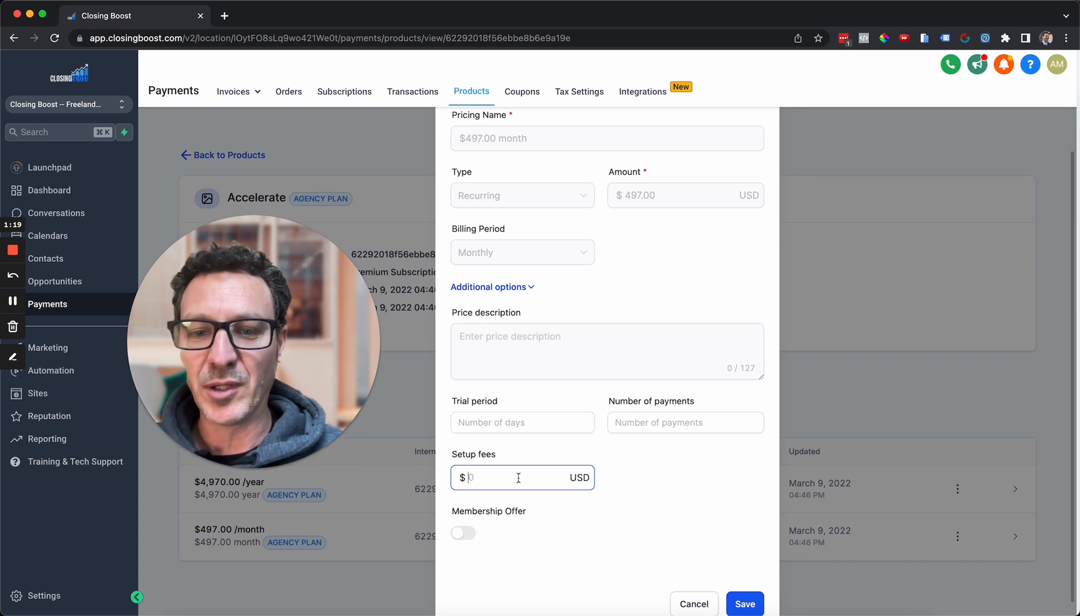
Enter a 997 setup fee, then cancel the Edit Price dialog without saving
{"action": "type", "text": "997"}
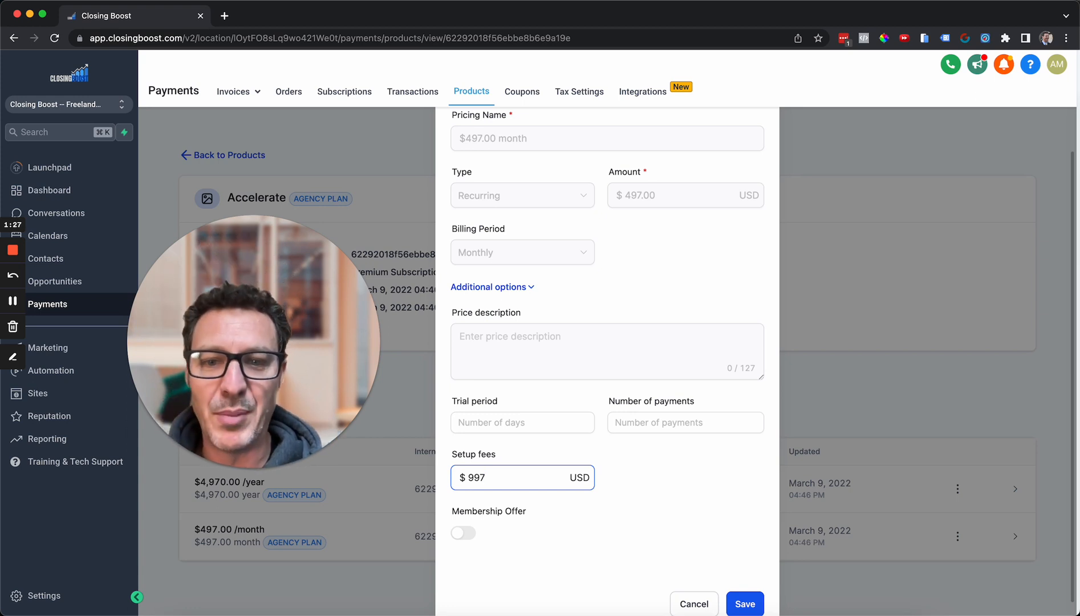
{"action": "mouse_move", "coordinate": [700, 580]}
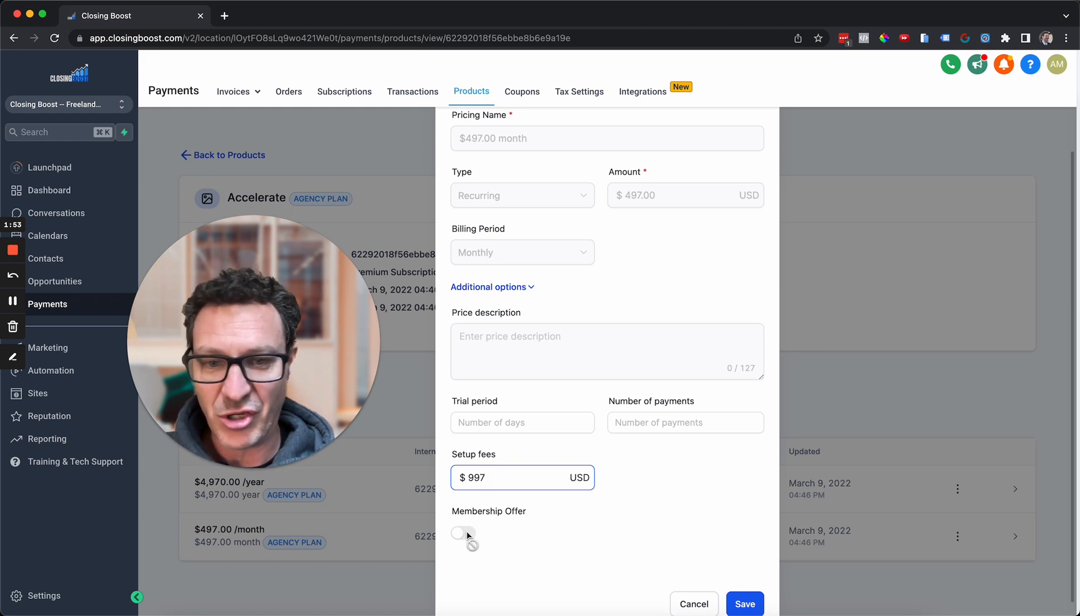
{"action": "mouse_move", "coordinate": [511, 536]}
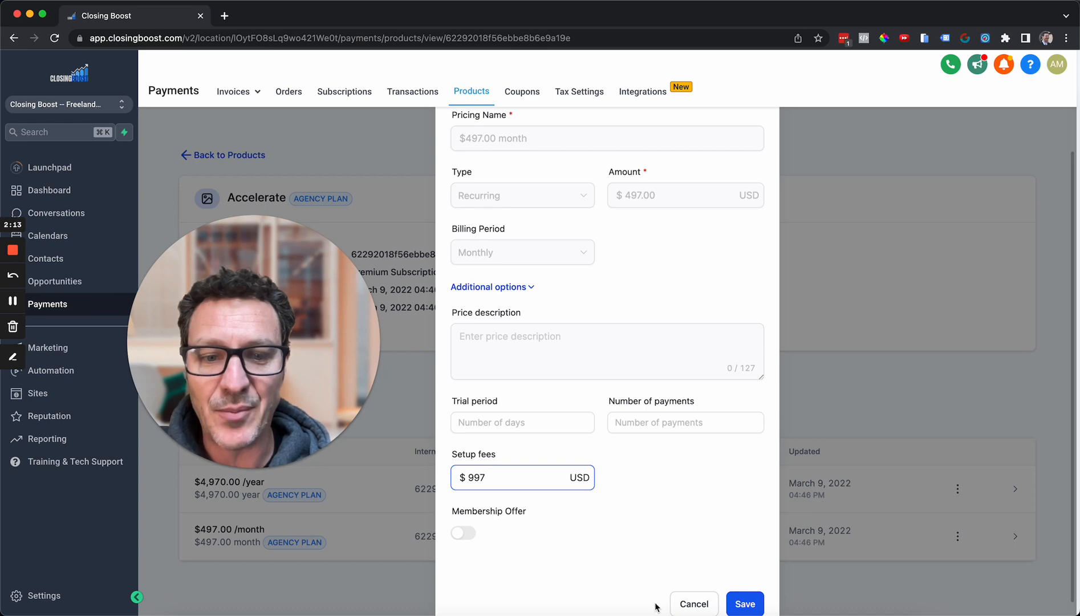
{"action": "left_click", "coordinate": [694, 604]}
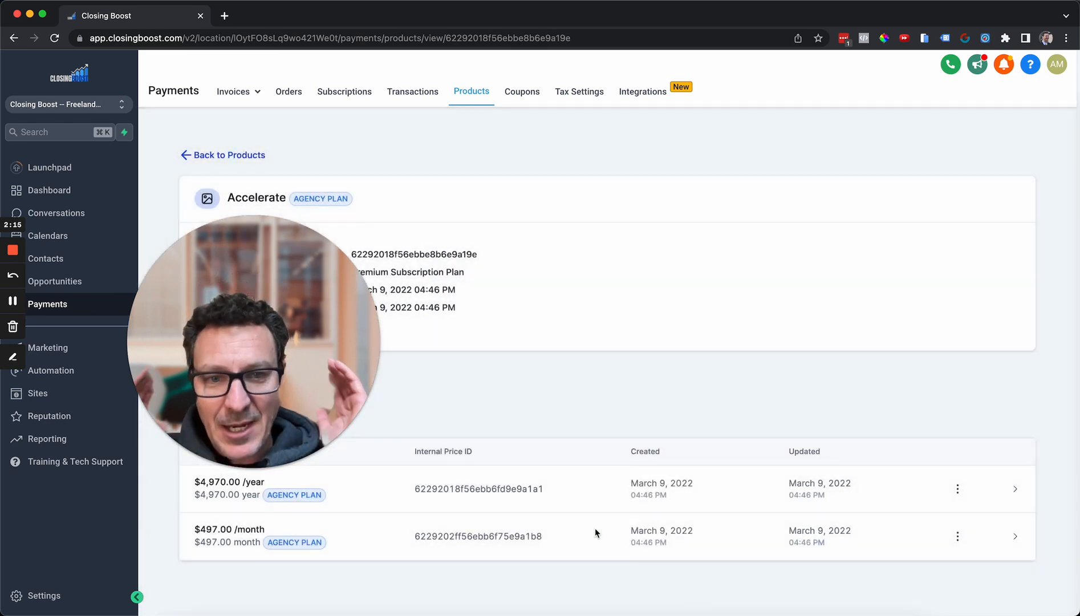